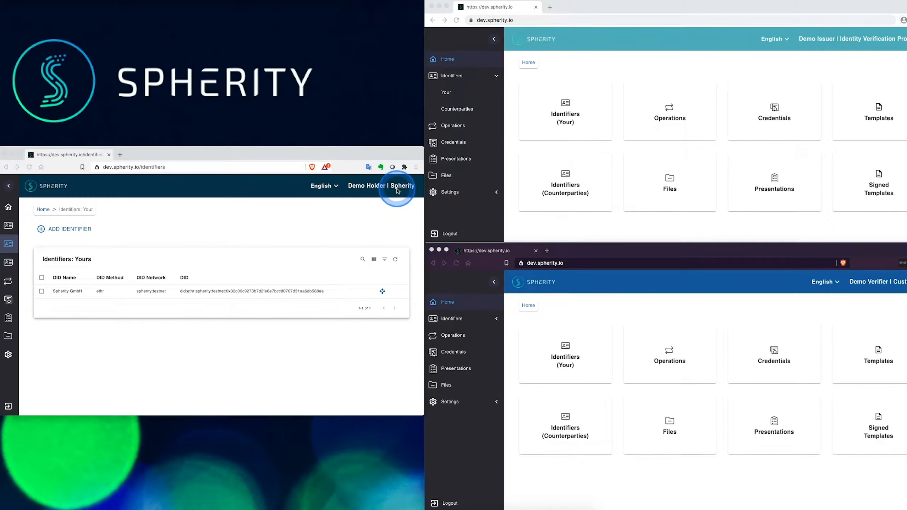
mouse_move(891, 296)
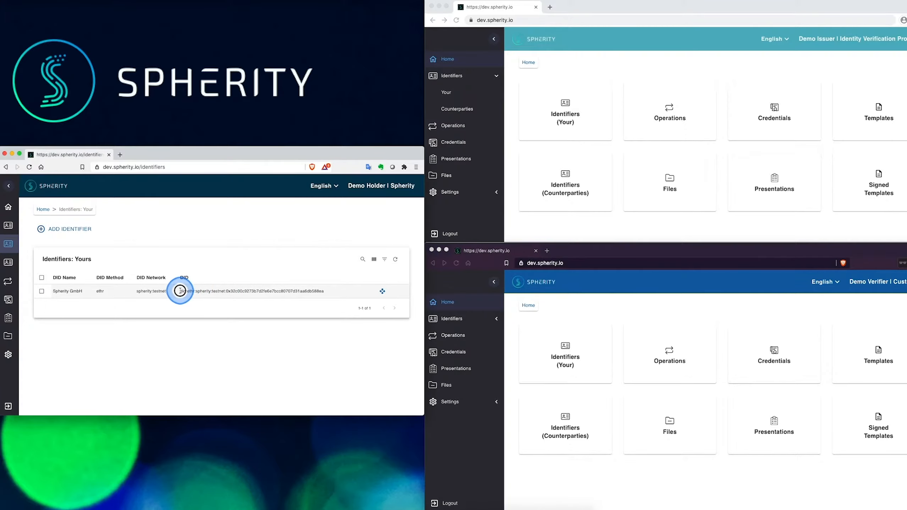
- Review the Spherity GmbH DID and list the holder's counterparties: Identity Verification Provider and Customer
double_click(251, 291)
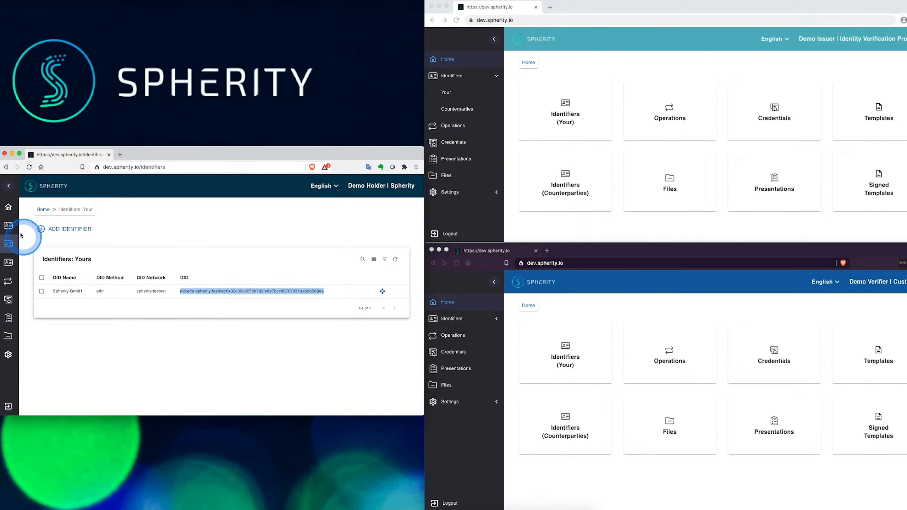
click(8, 261)
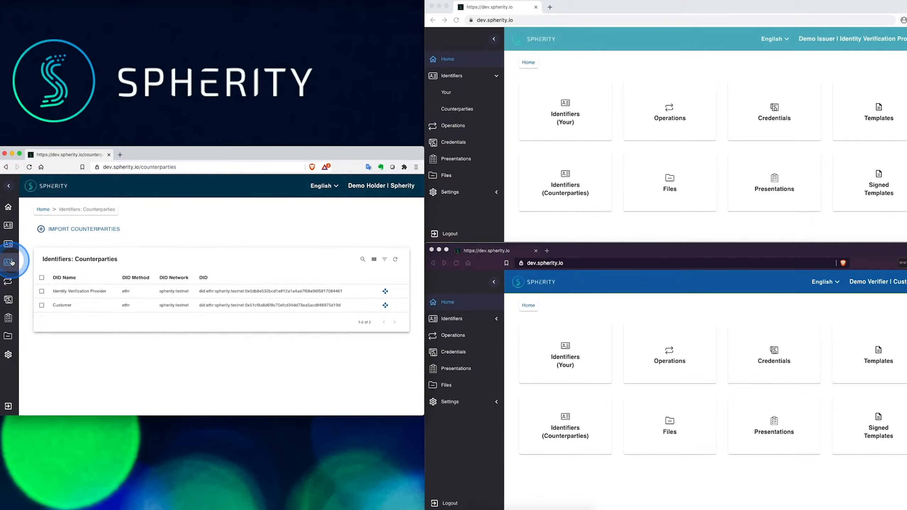
click(80, 290)
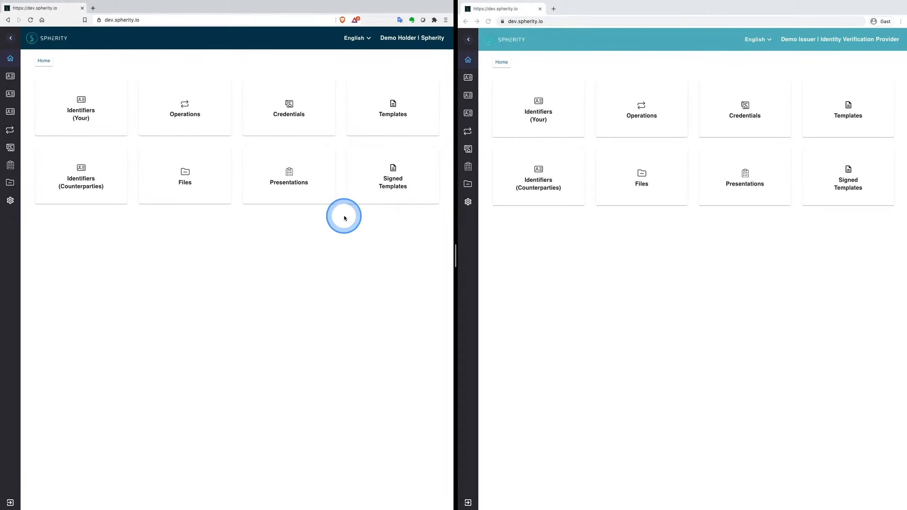
mouse_move(584, 224)
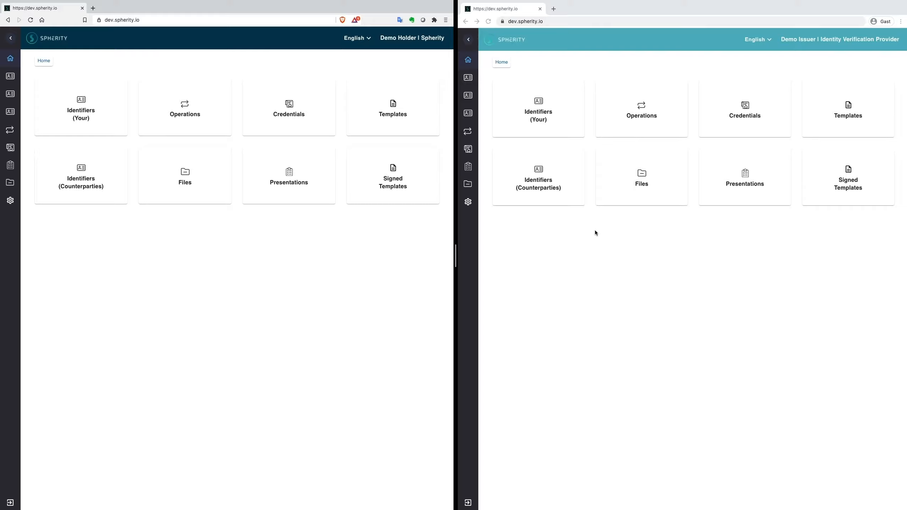
- Show the issuer's empty Operations list with the new-operation types, including credential issuance offer
click(625, 127)
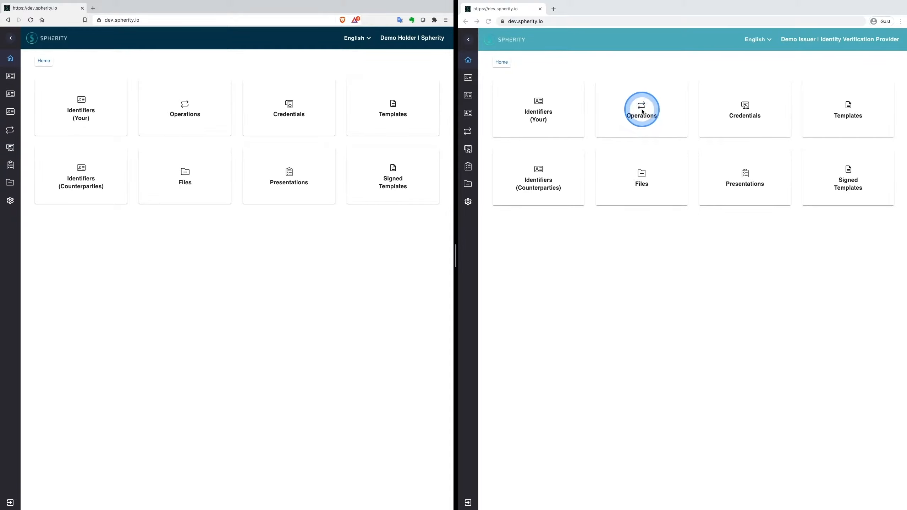
click(641, 110)
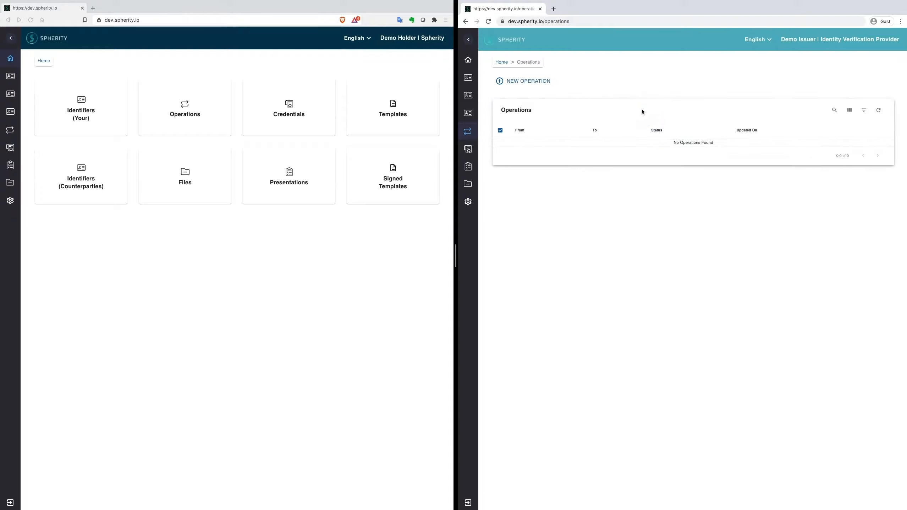
click(522, 80)
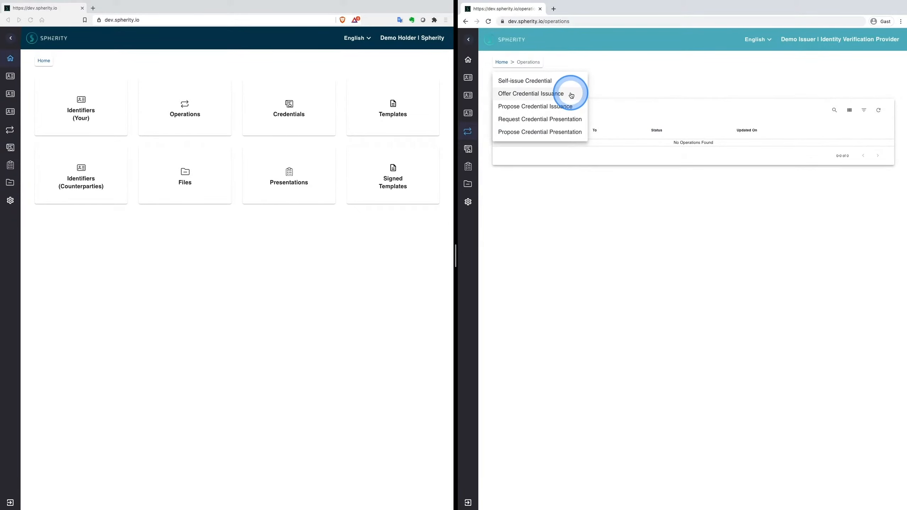
click(531, 93)
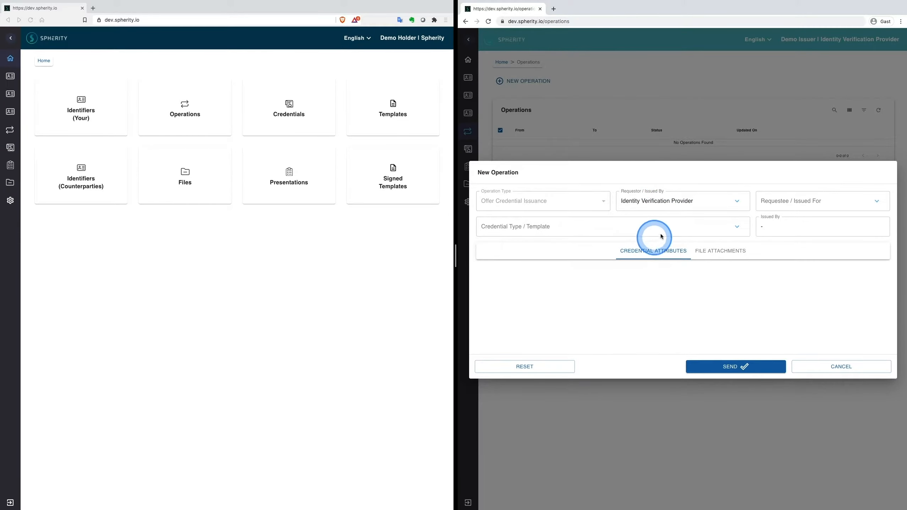
click(821, 201)
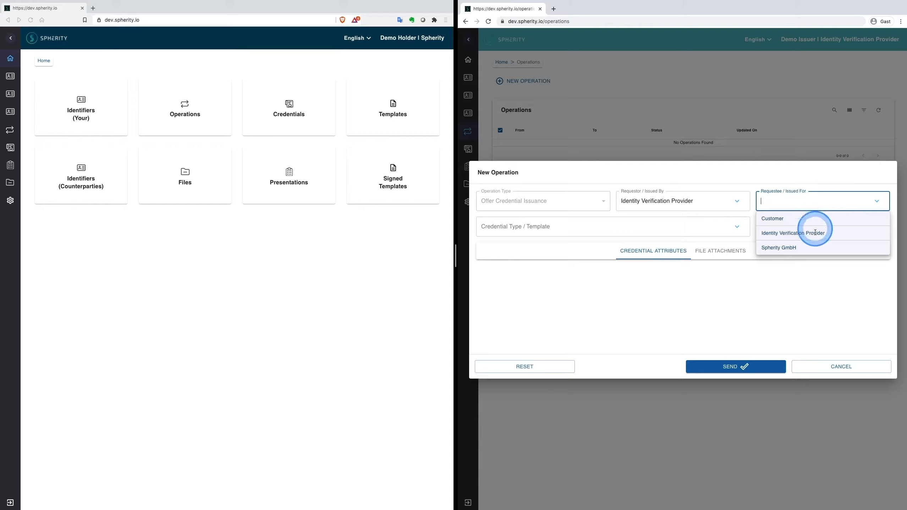
click(779, 247)
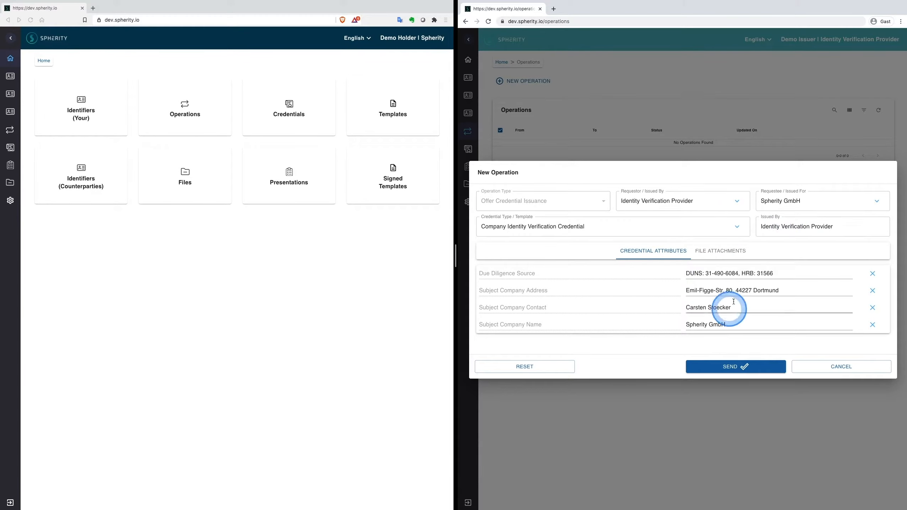
click(786, 273)
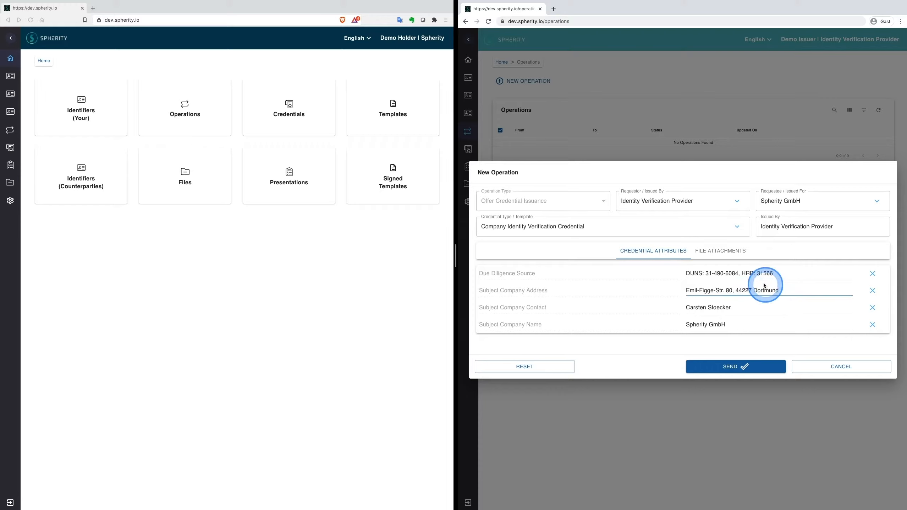
click(721, 251)
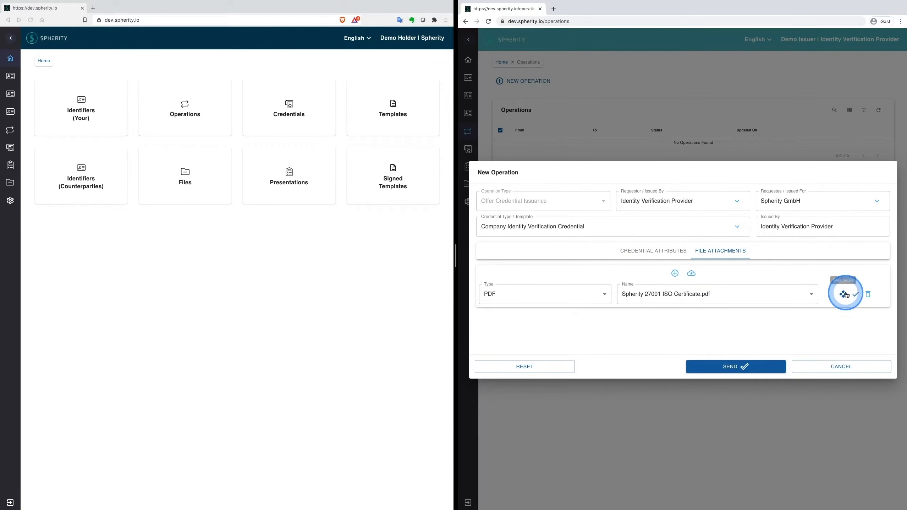
click(844, 294)
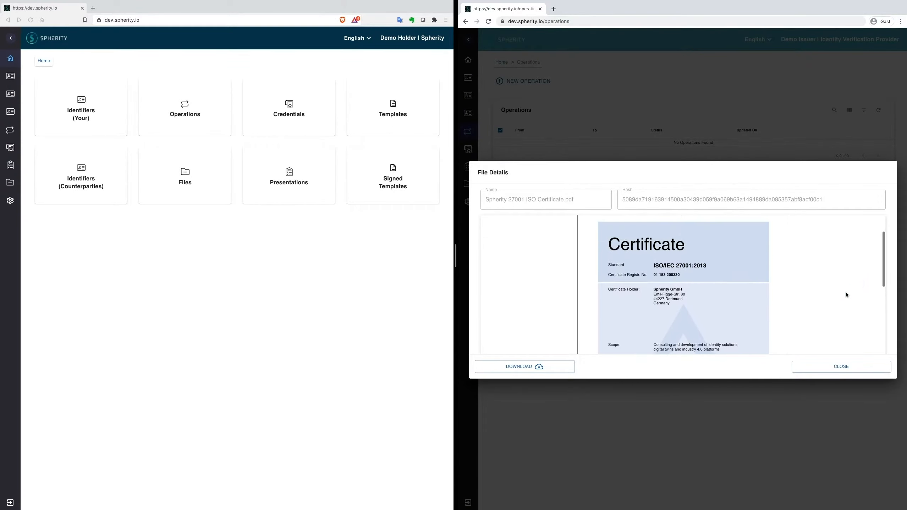
click(841, 365)
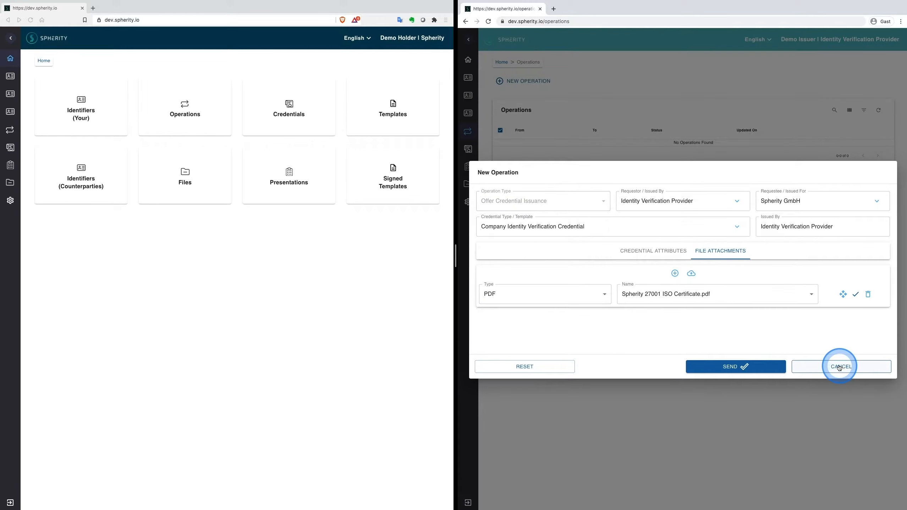
click(840, 365)
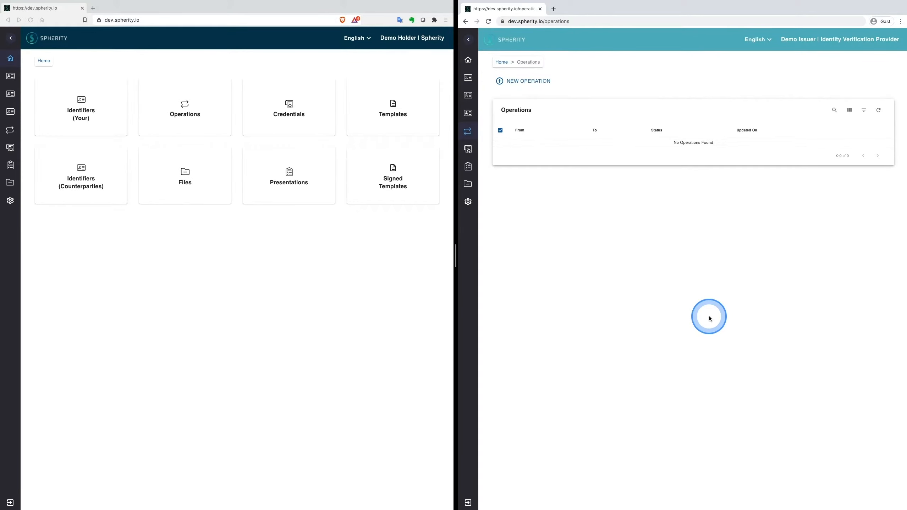
- Show the holder's Operations page with the new-operation type menu listed
click(184, 107)
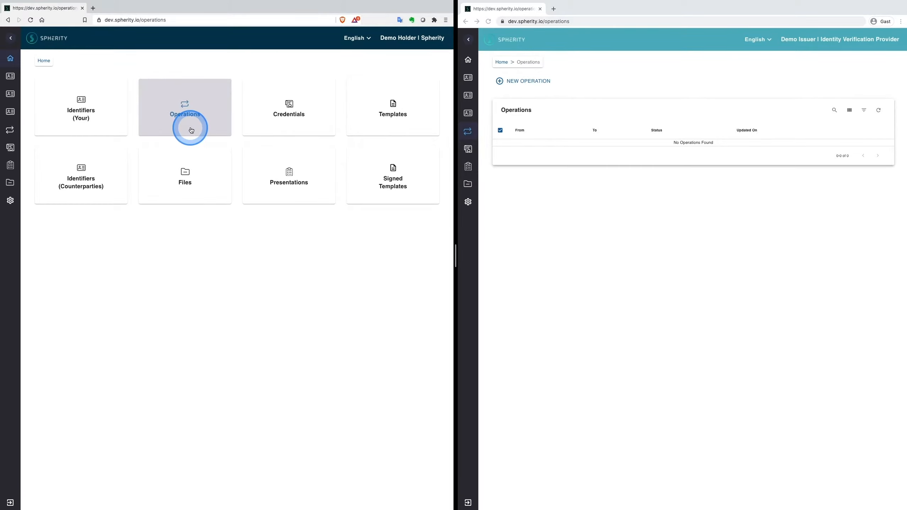
click(185, 107)
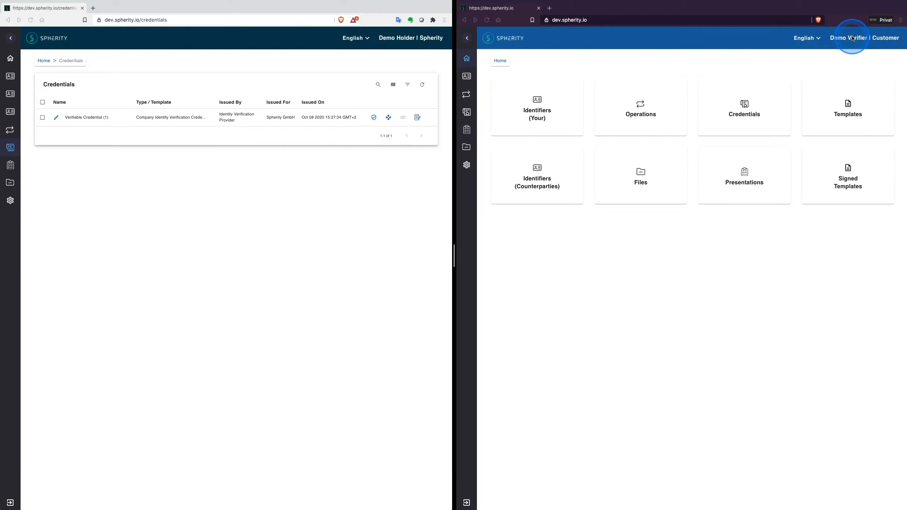
click(10, 130)
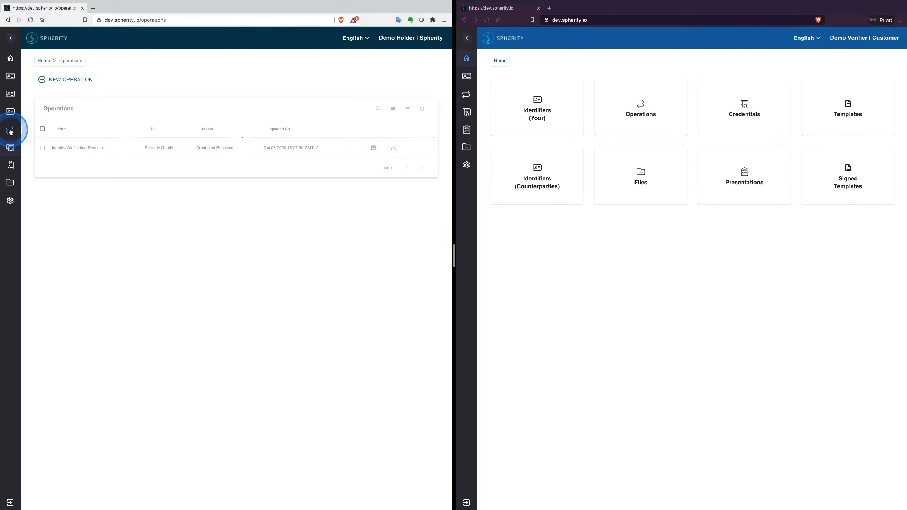
click(65, 79)
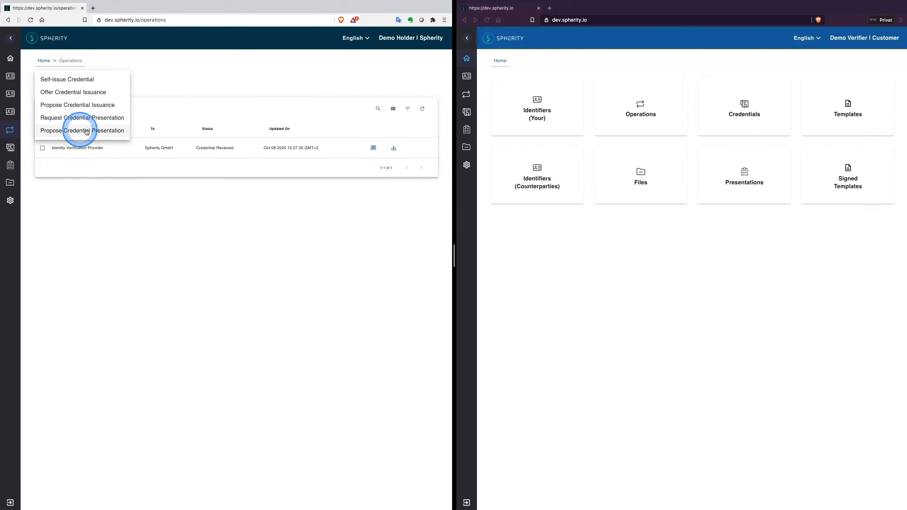
- Propose presentation of the Company Identity Verification Credential to verifier Customer and view it in the customer's operations
click(82, 130)
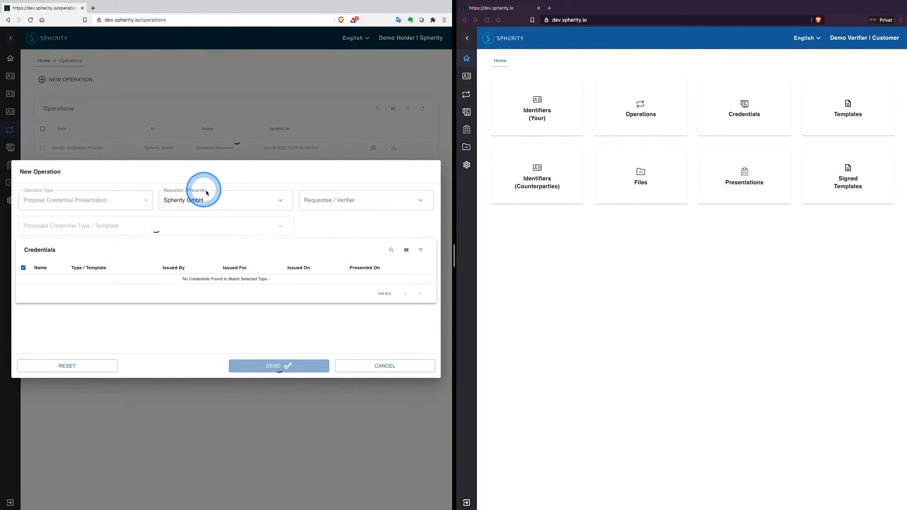
click(365, 200)
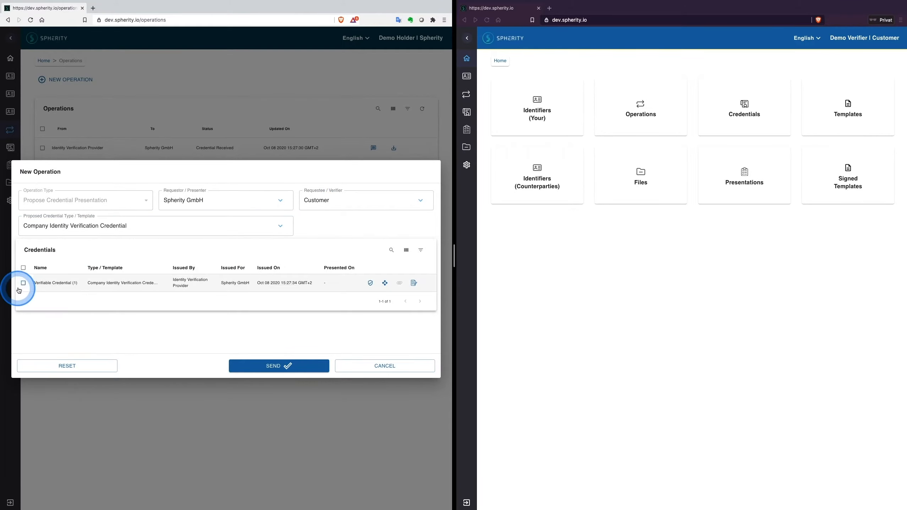
click(24, 267)
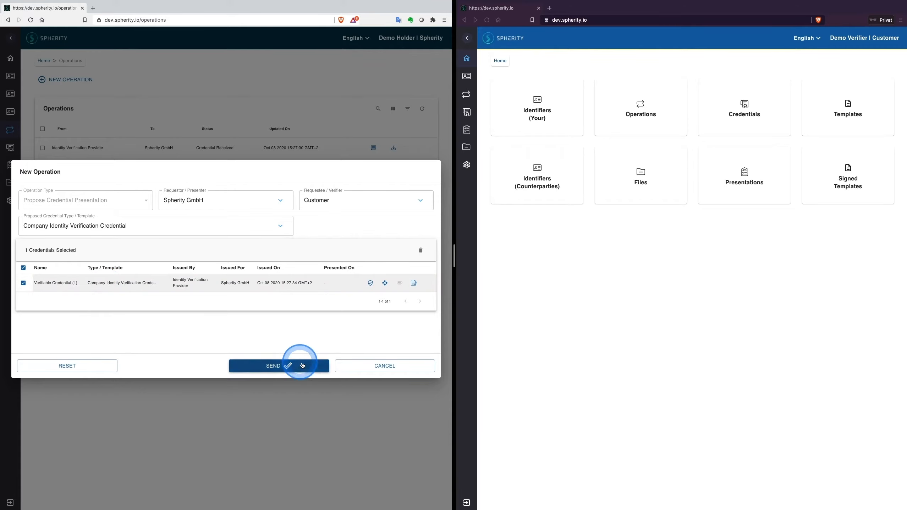
click(279, 365)
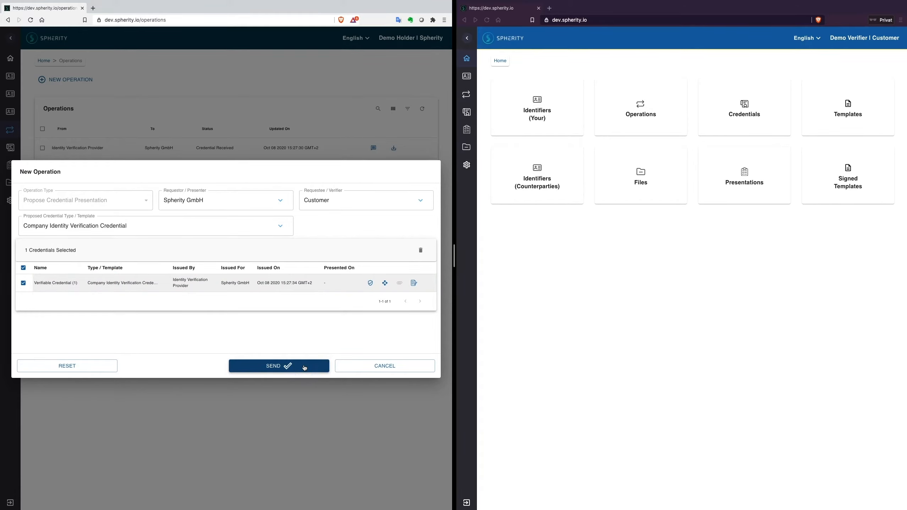
click(278, 365)
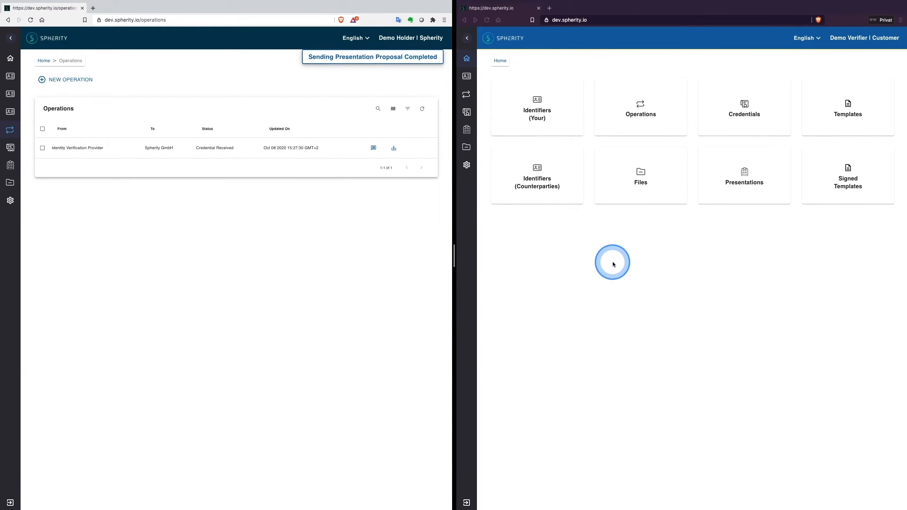
click(640, 106)
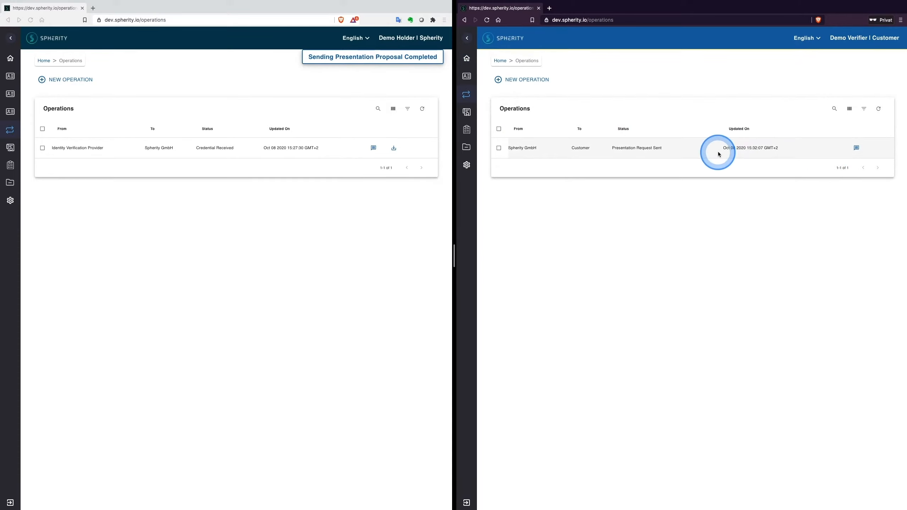
- Review the Spherity GmbH verifiable presentation's details in the customer's Presentations list
click(467, 128)
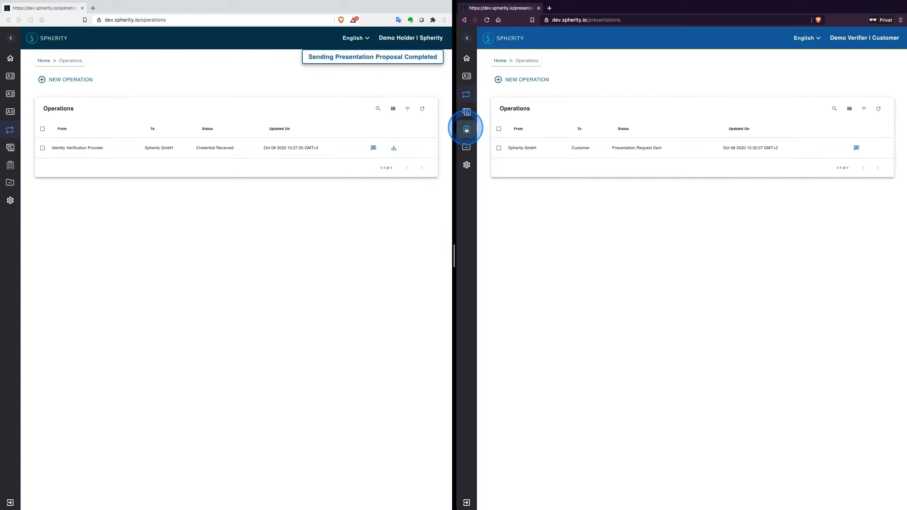
click(466, 130)
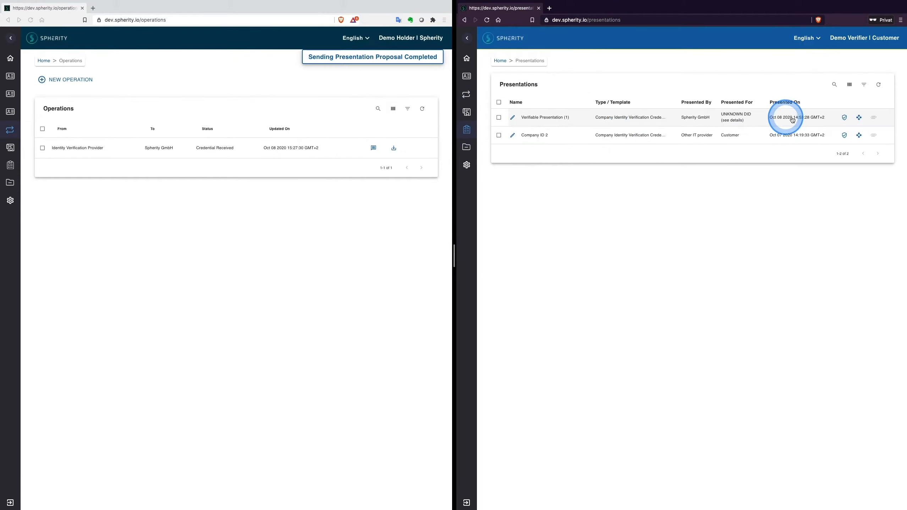
click(786, 117)
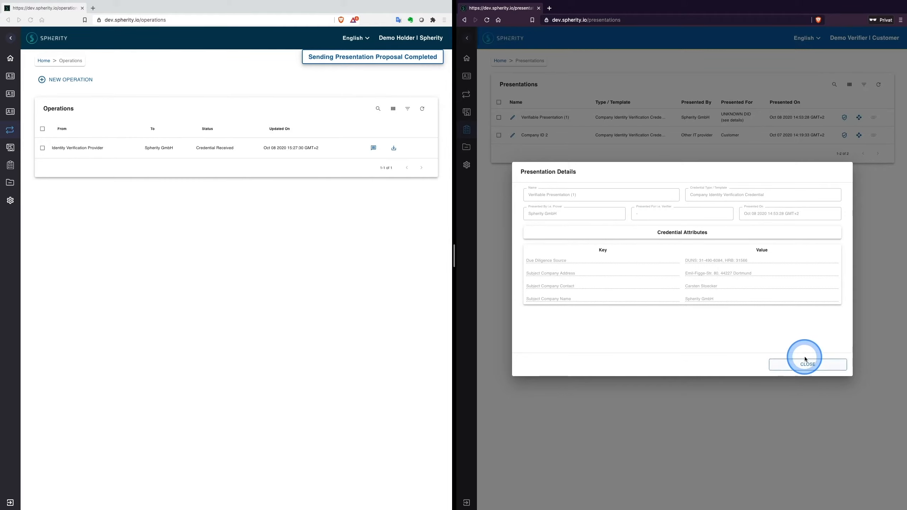
click(808, 364)
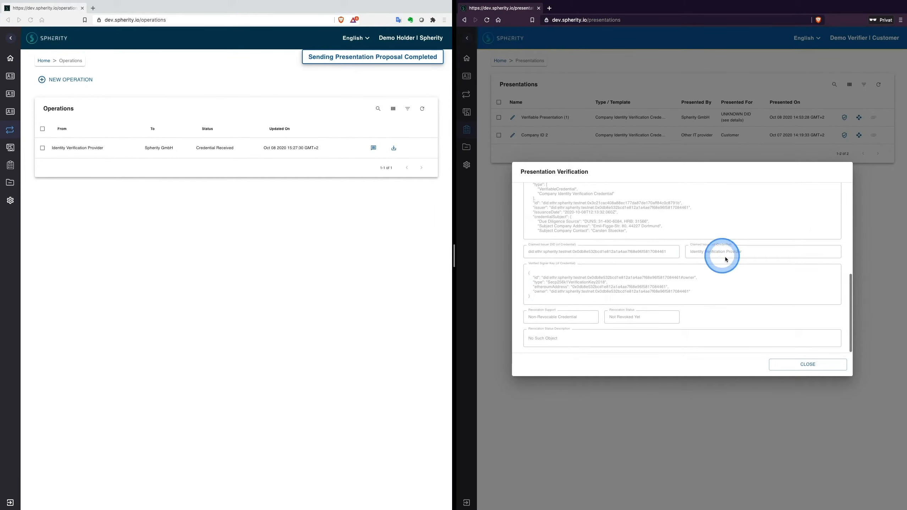
- Verify the presentation, inspect the issuer DID showing non-revoked status, and return to the Presentations list
click(499, 117)
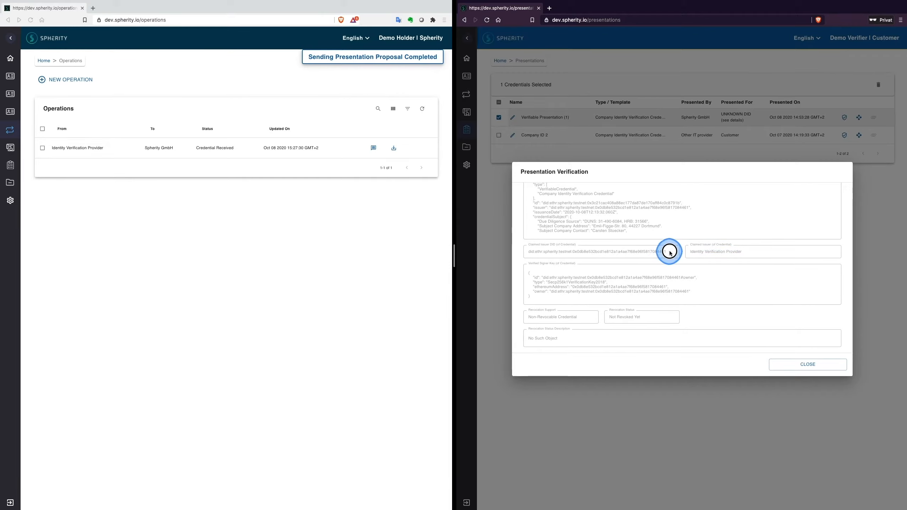
triple_click(590, 251)
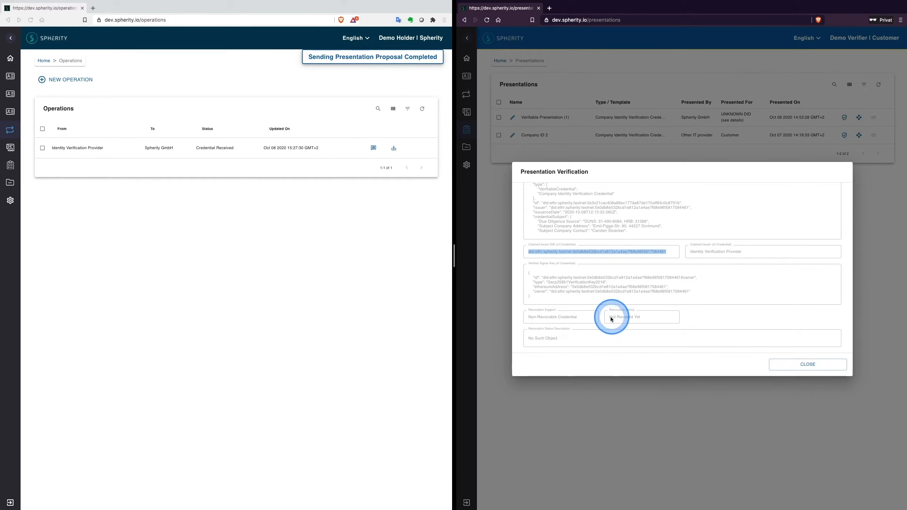
mouse_move(524, 334)
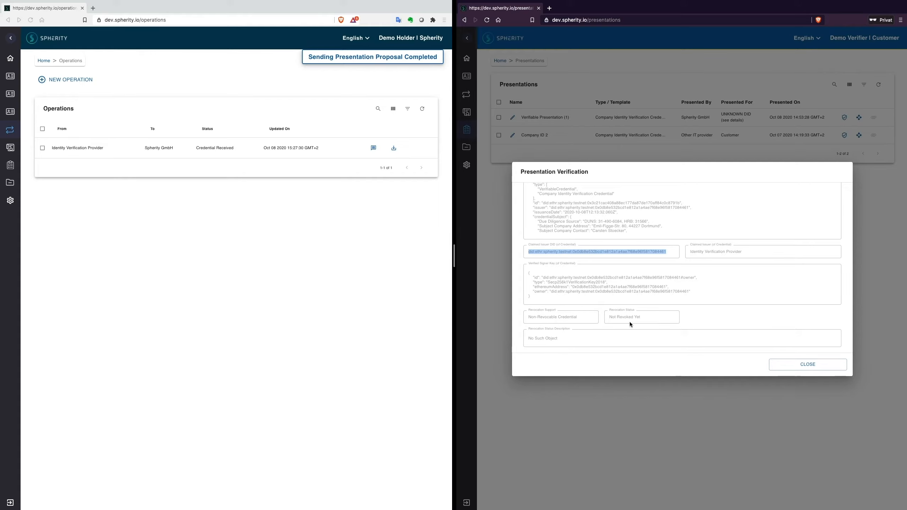
click(806, 365)
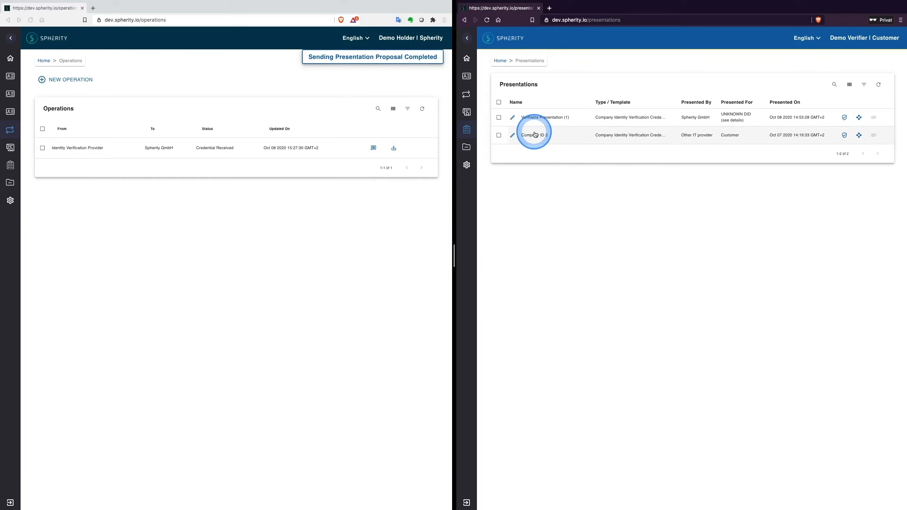
click(534, 135)
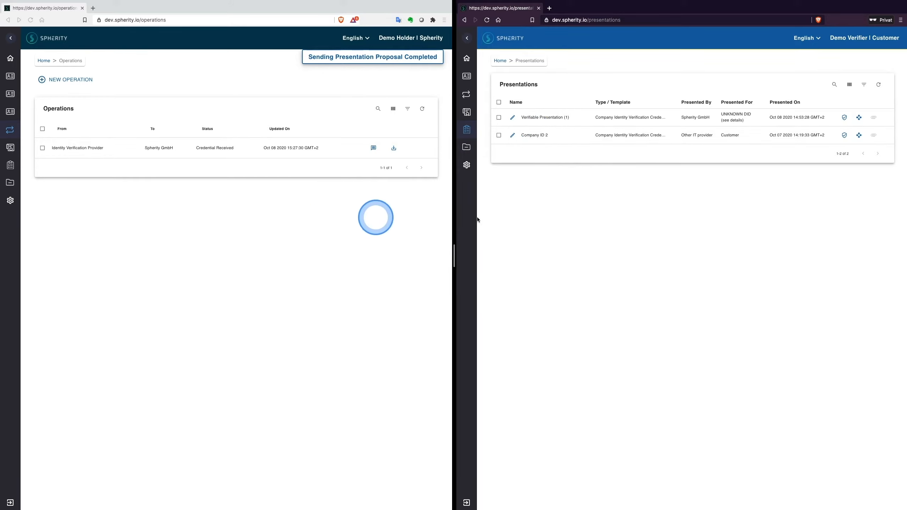